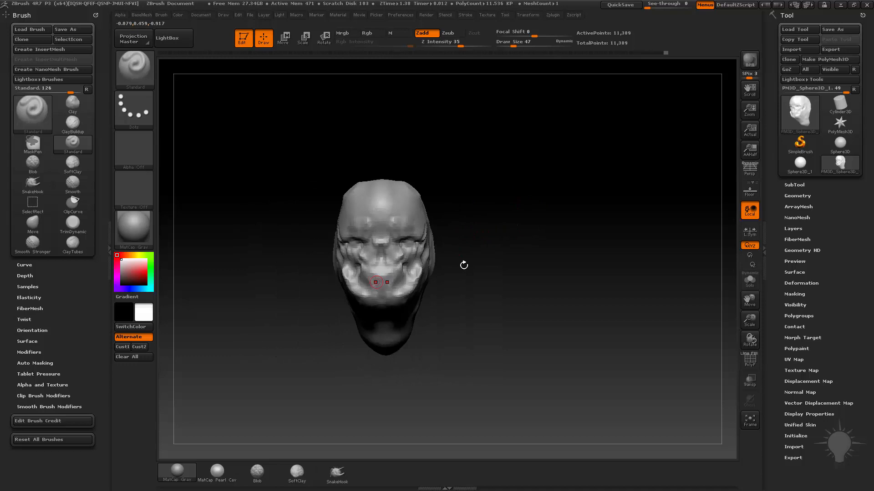
# - Pull the masked jaw forward into a heavy snout and sculpt two horns with the Standard brush
pyautogui.click(282, 37)
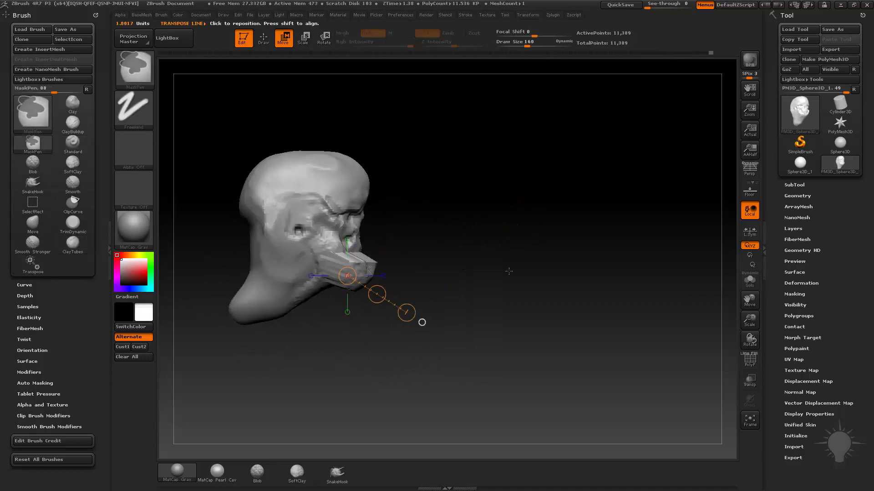
pyautogui.click(263, 35)
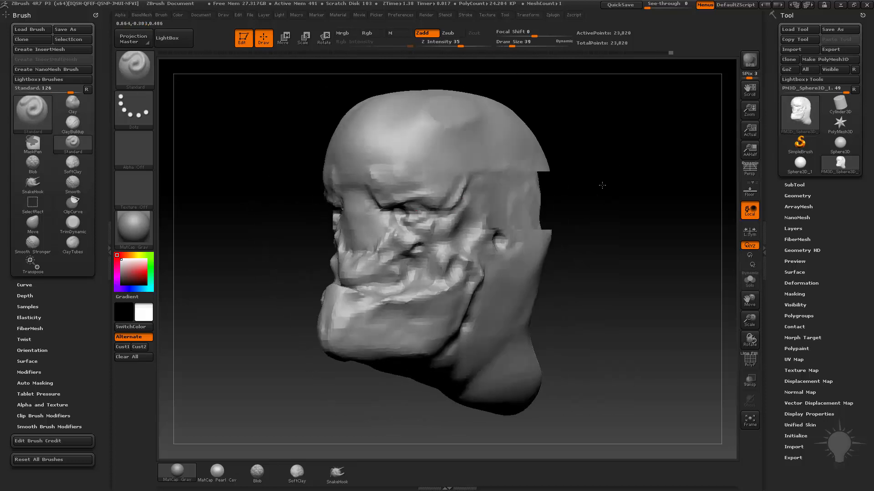
pyautogui.click(32, 223)
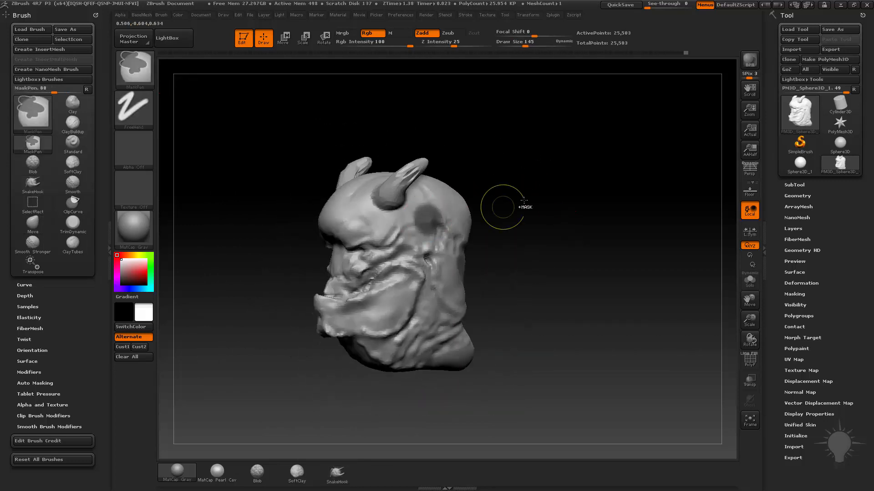
# - Grow the horns larger and add small spikes and crusty bumps with Standard and Clay brushes
pyautogui.click(336, 473)
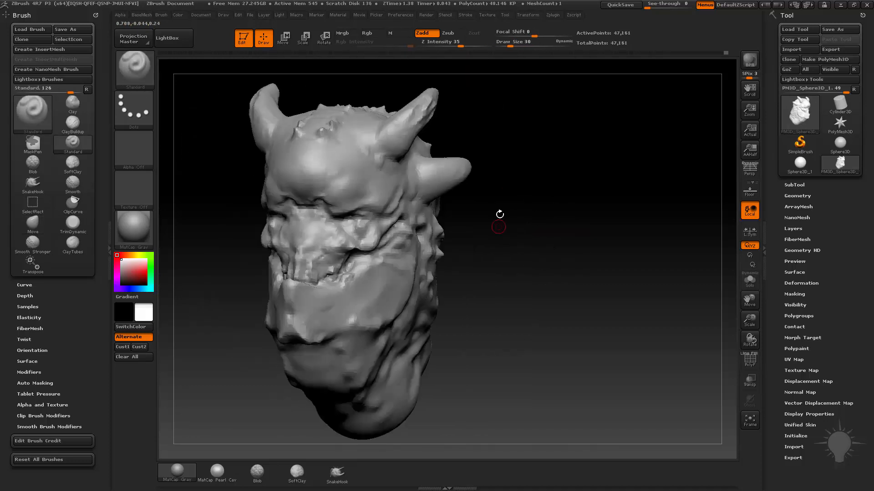
pyautogui.click(279, 15)
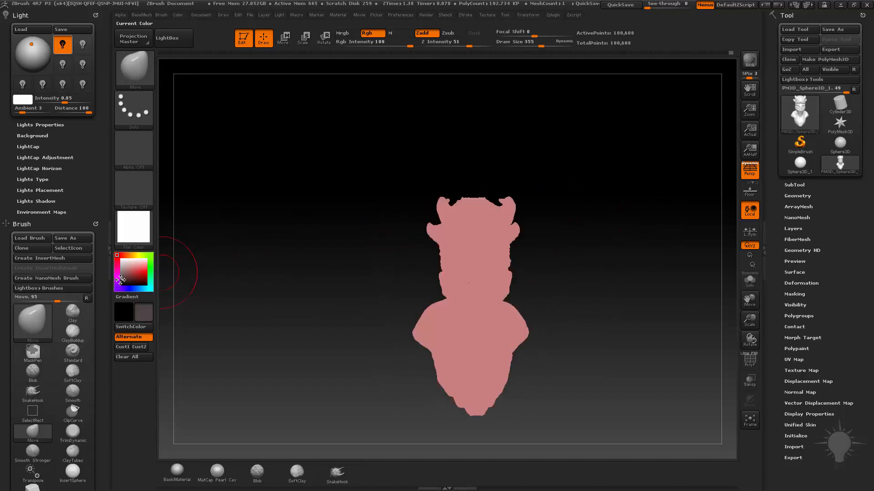
# - Switch the bust to a flat pink material to read its silhouette
pyautogui.click(119, 274)
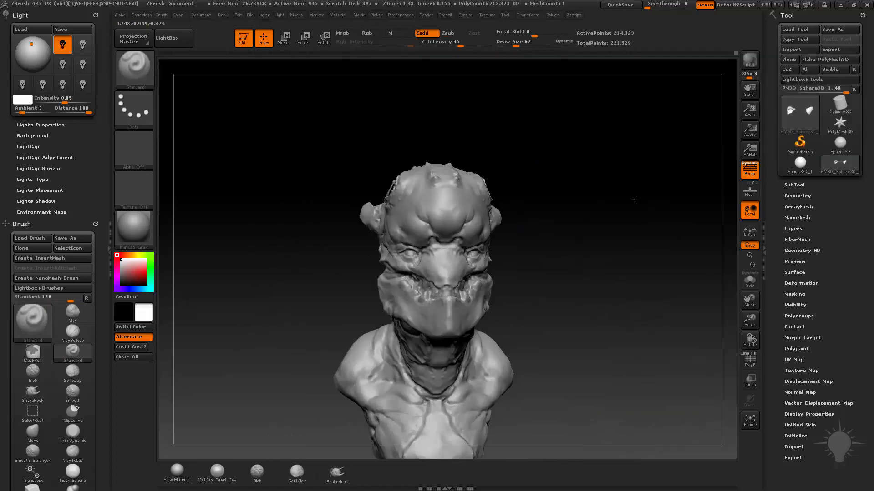
# - Run the non-undoable operation on the bust subtool and accept the warning
pyautogui.click(799, 114)
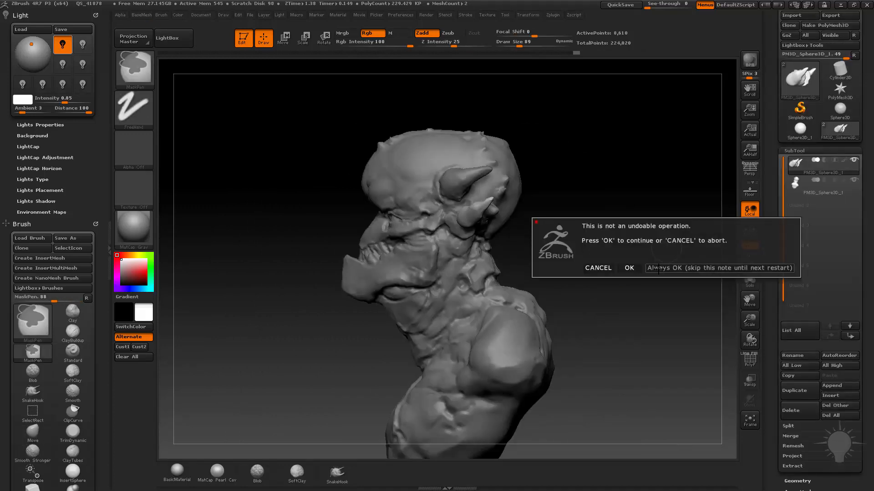
pyautogui.click(629, 267)
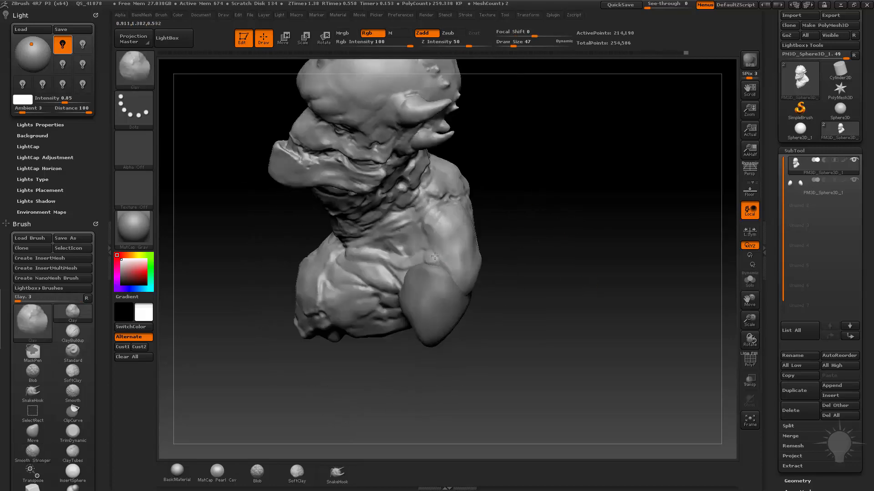
# - Select the refined wrinkled bust version from the Tool palette and frame it
pyautogui.click(821, 189)
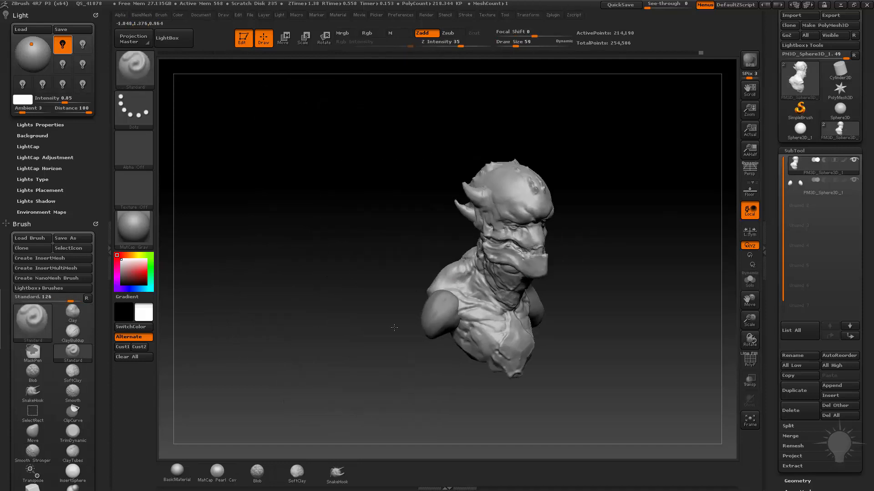
pyautogui.click(822, 180)
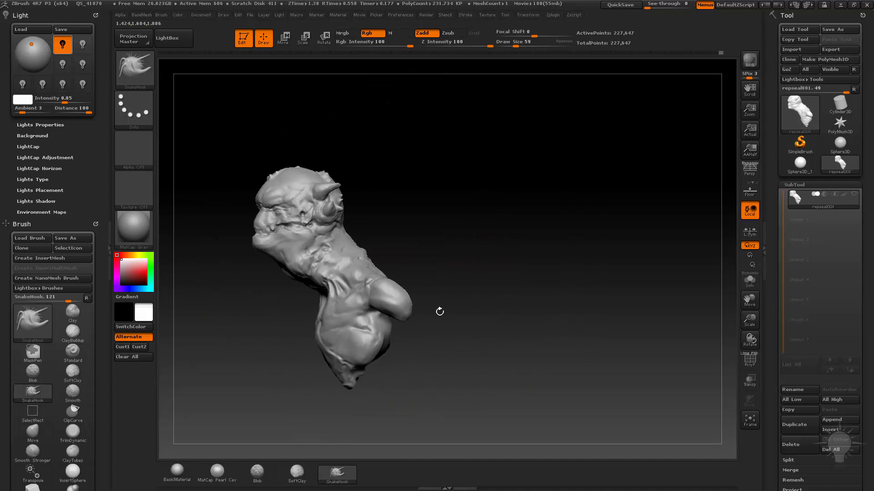
# - Load the repose001 tool so the reposed bust with turned head appears
pyautogui.click(72, 356)
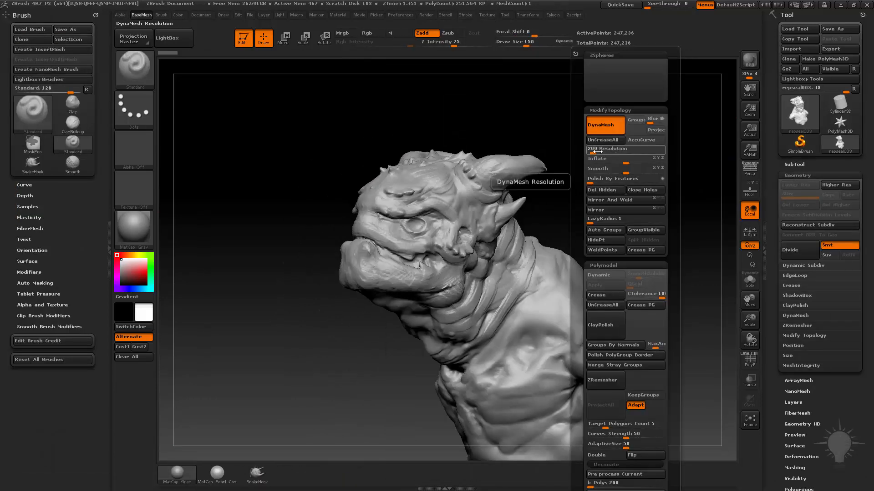
# - DynaMesh the reposed bust down from about 247,236 to 110,862 points
pyautogui.click(604, 125)
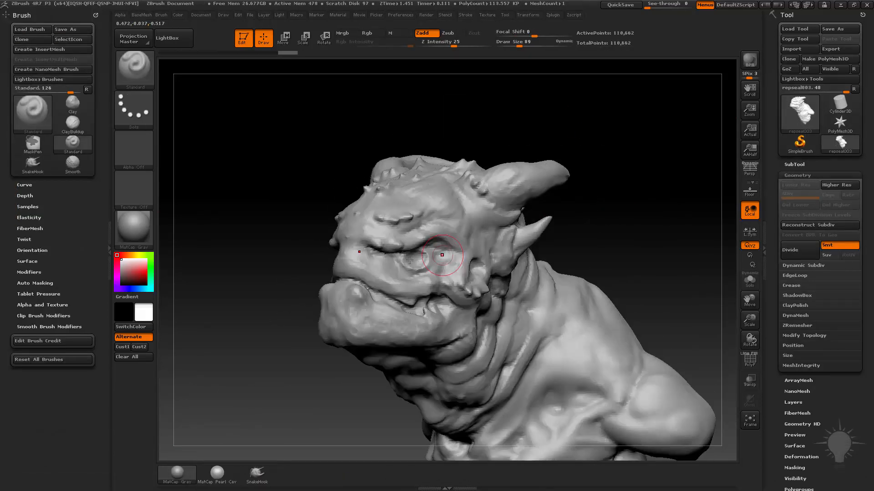